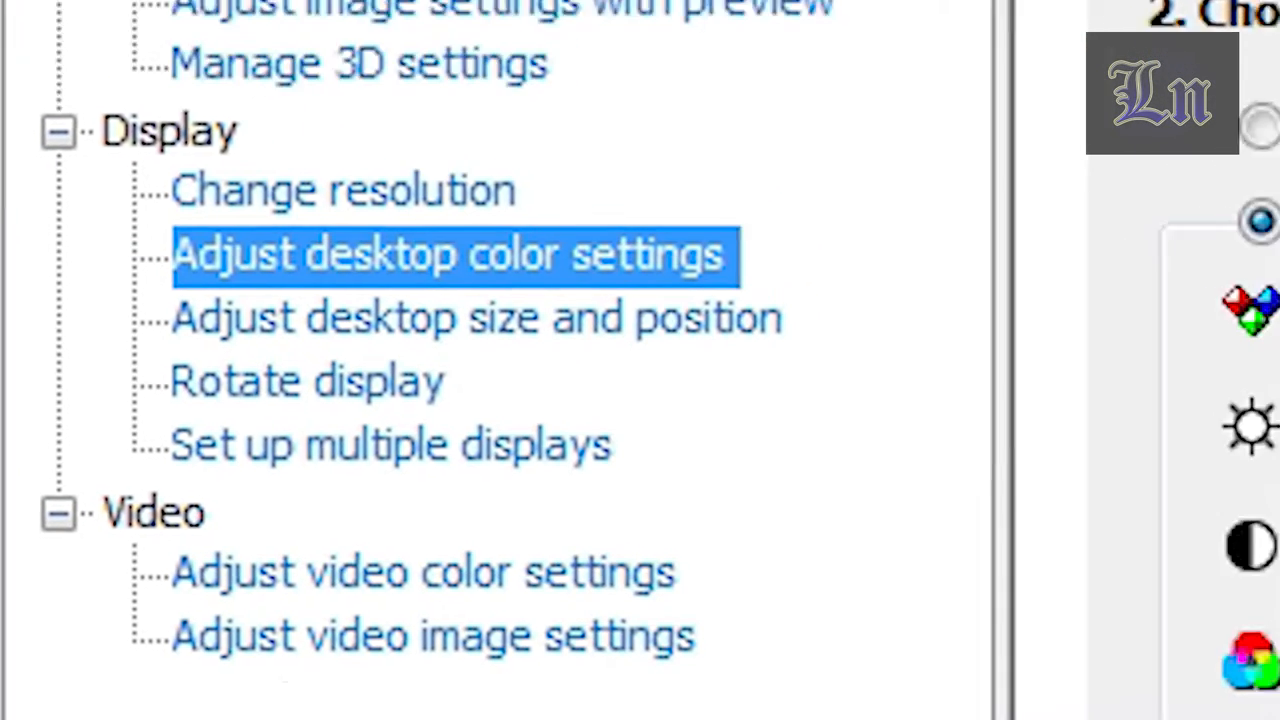
Bring up the color enhancements section showing Digital vibrance 65% and Hue 0° for all channels.
{"action": "left_click", "coordinate": [450, 252]}
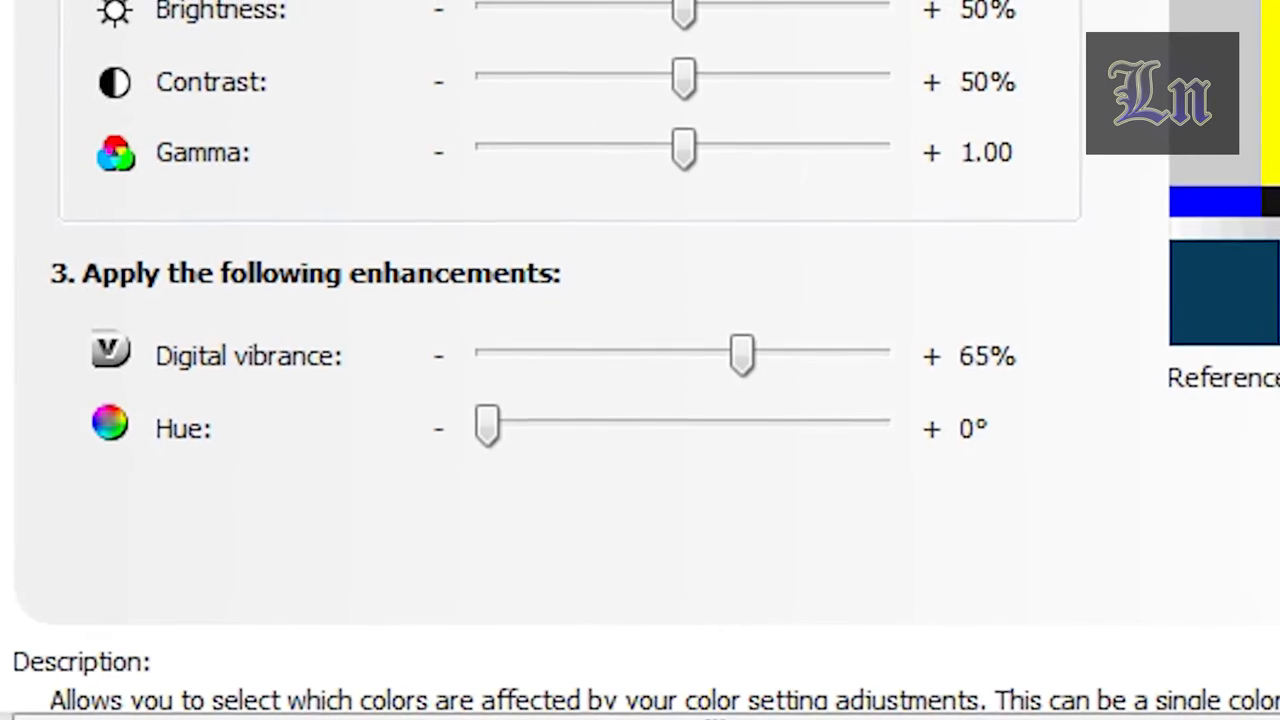
{"action": "scroll", "scroll_direction": "down", "scroll_amount": 3}
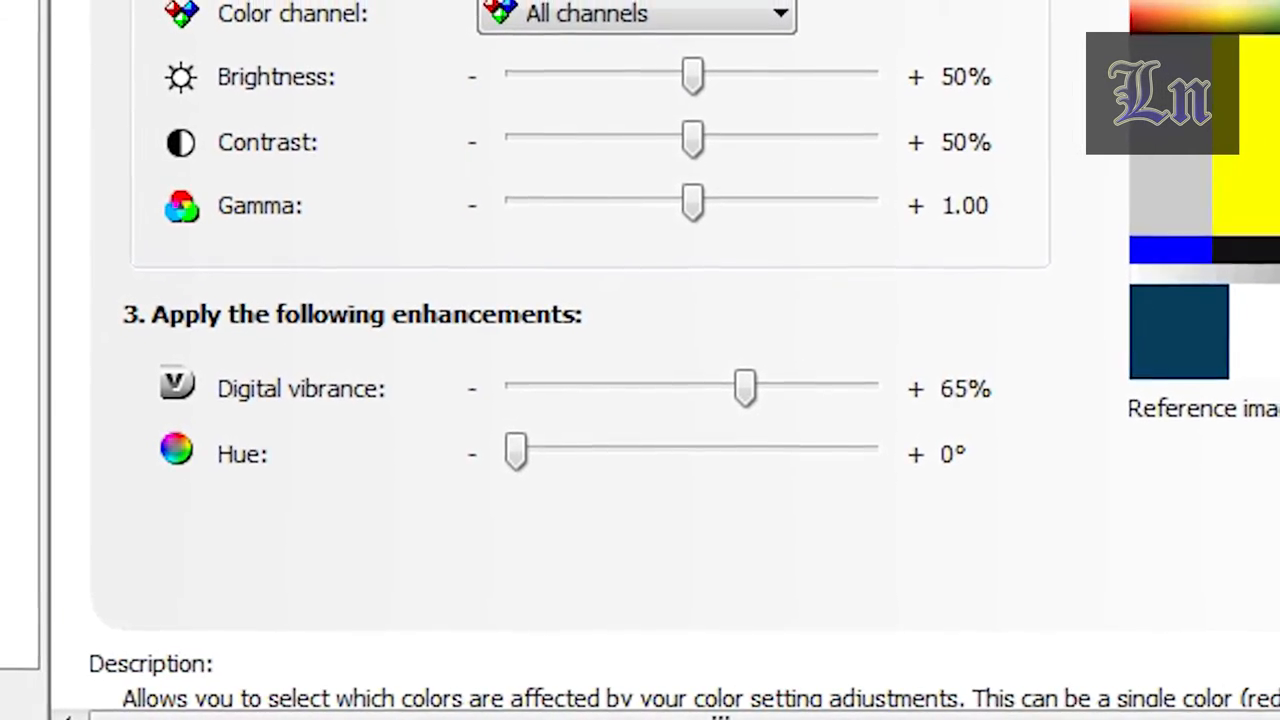